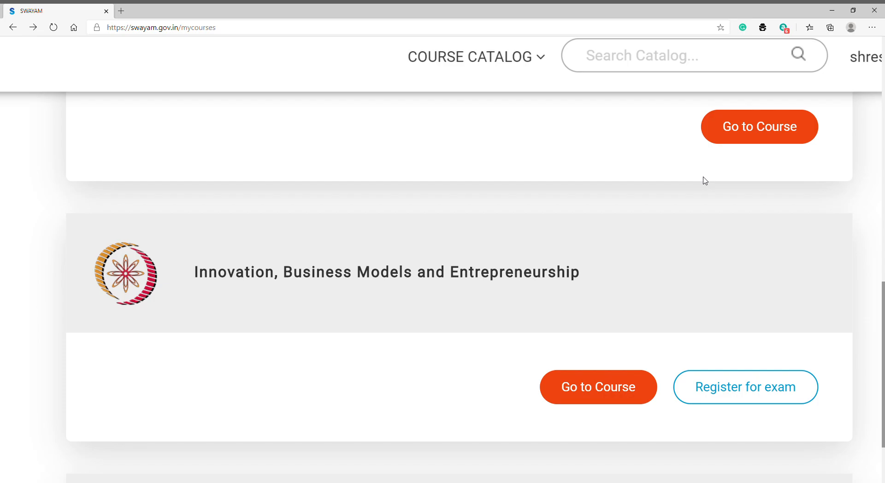
# Go to the Innovation, Business Models and Entrepreneurship course from My Courses
pyautogui.click(597, 388)
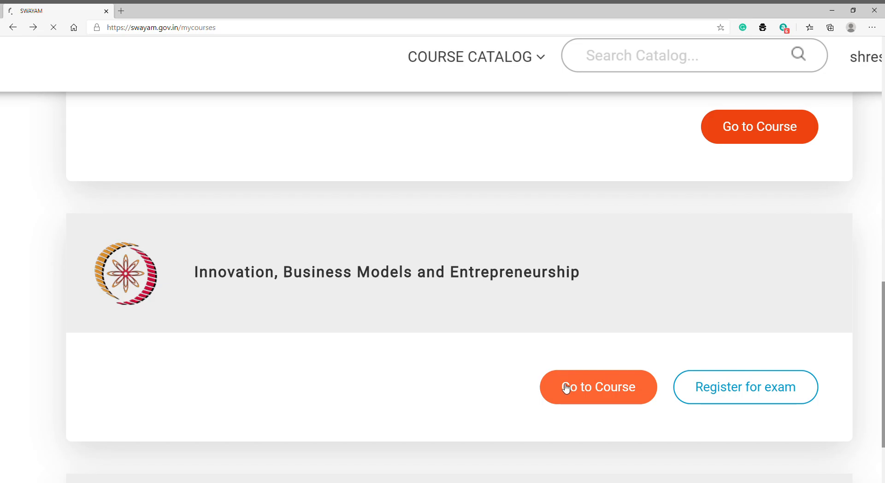
pyautogui.click(597, 387)
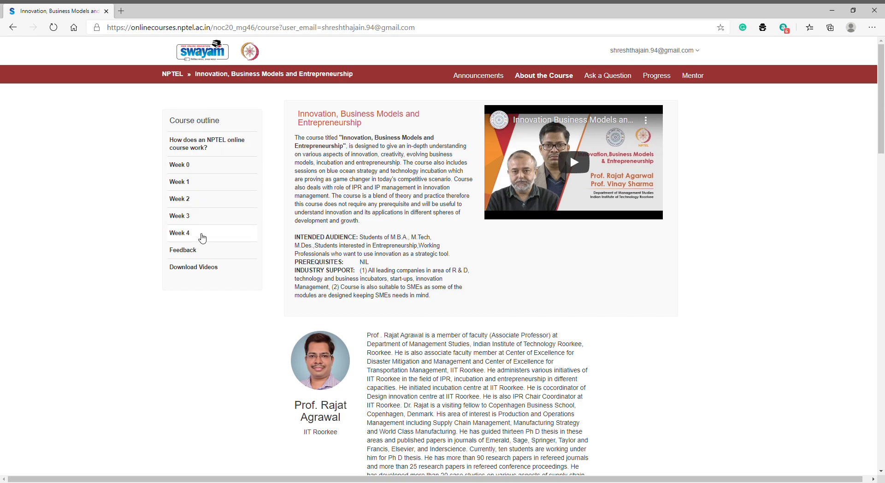
# Expand Week 4 in the course outline and reach Quiz: Assignment 4
pyautogui.click(179, 232)
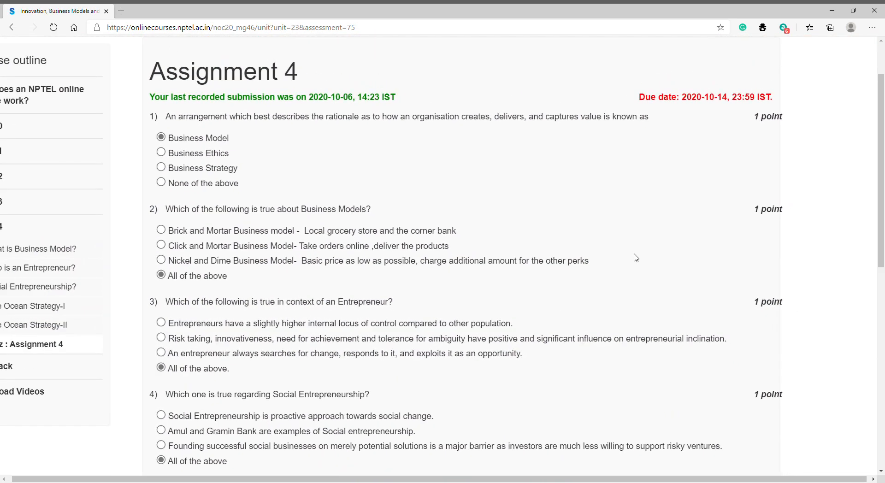
pyautogui.scroll(-3)
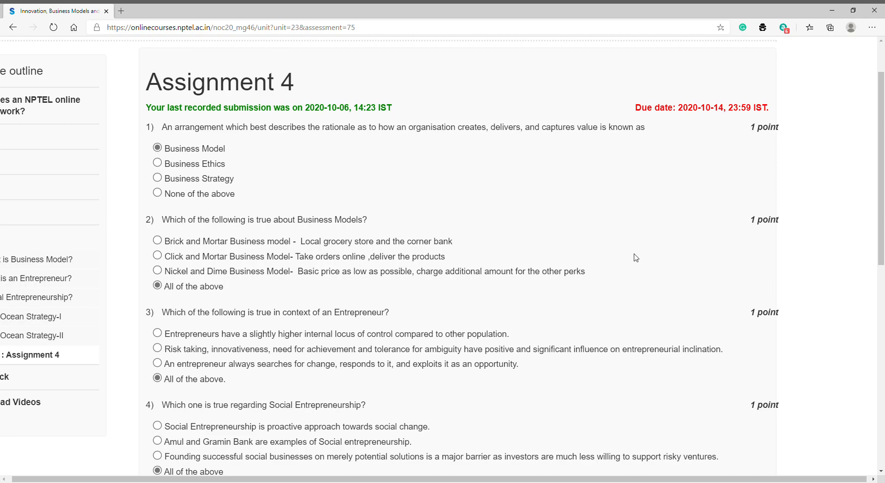
pyautogui.scroll(-3)
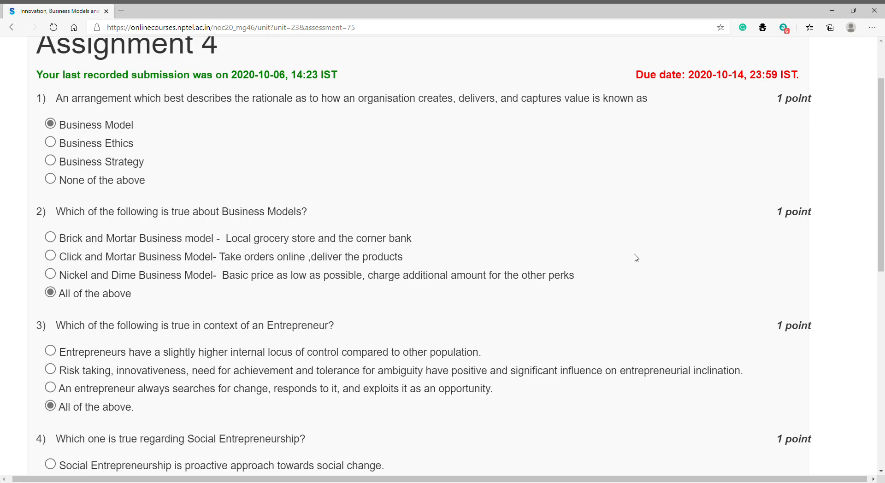
pyautogui.scroll(-3)
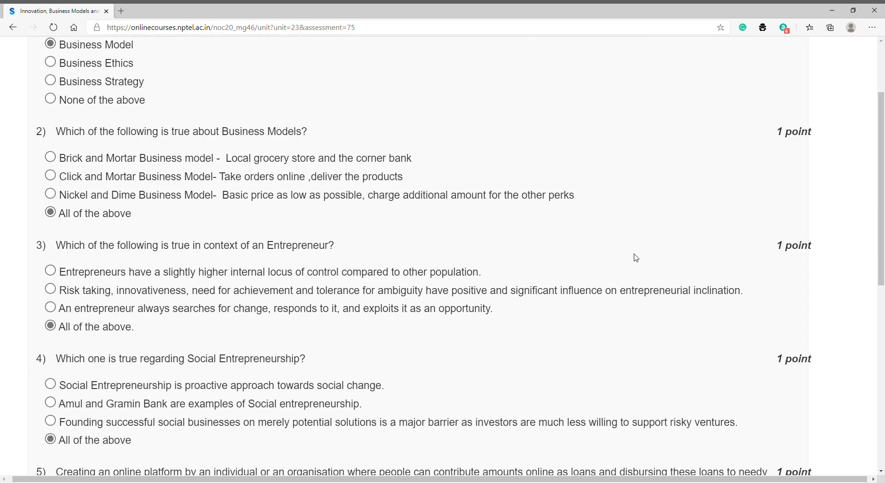
pyautogui.scroll(-3)
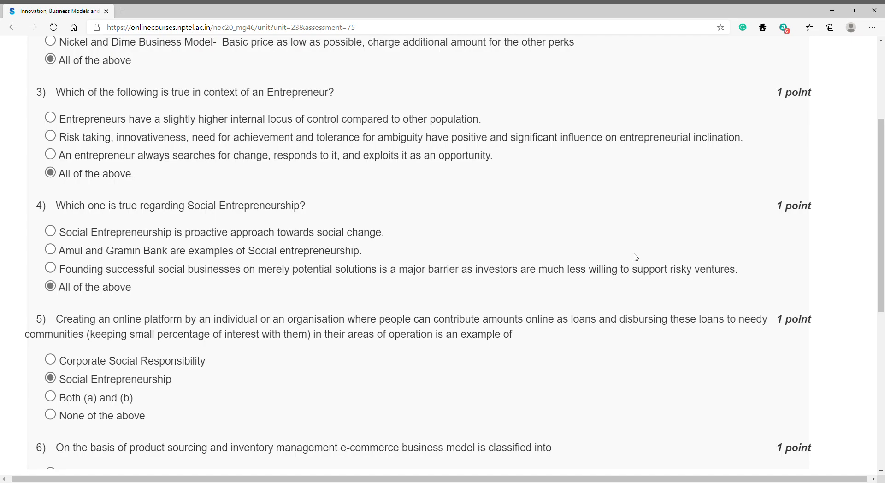
pyautogui.scroll(-3)
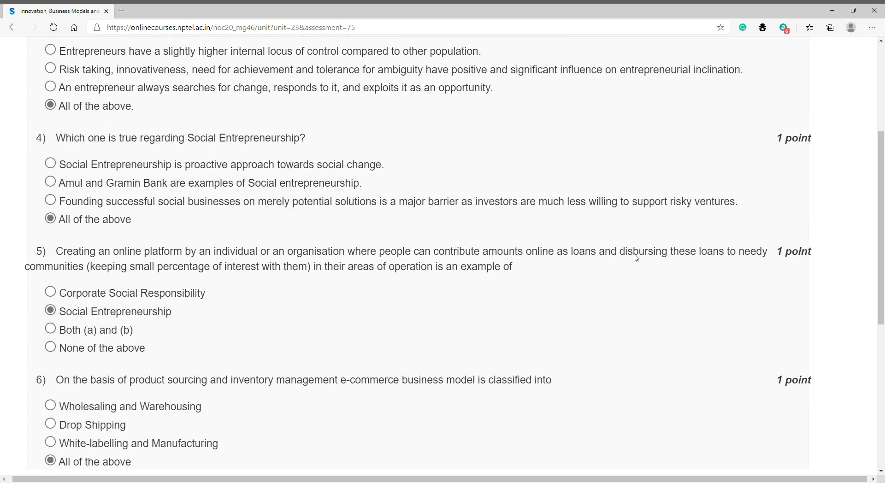
pyautogui.scroll(-3)
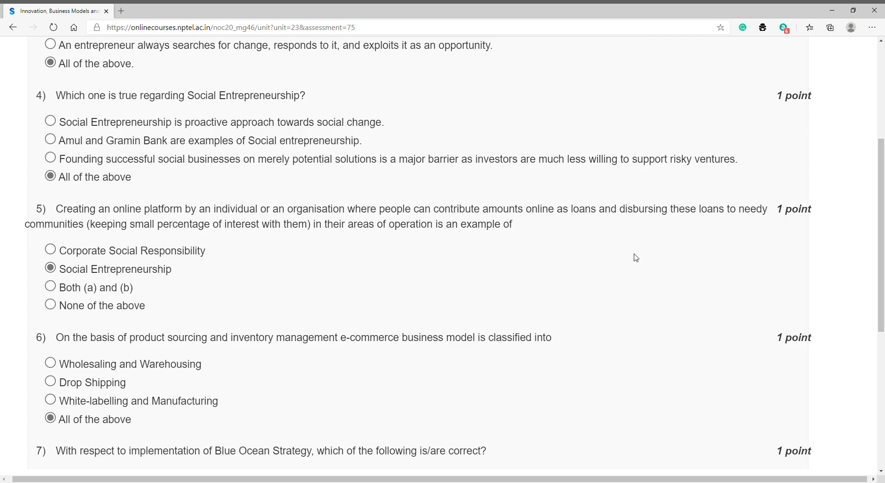
pyautogui.scroll(-3)
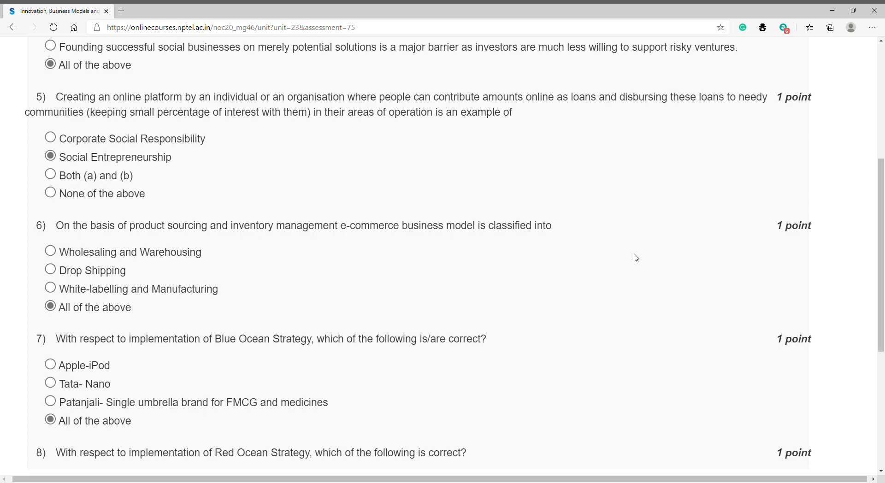
pyautogui.scroll(-3)
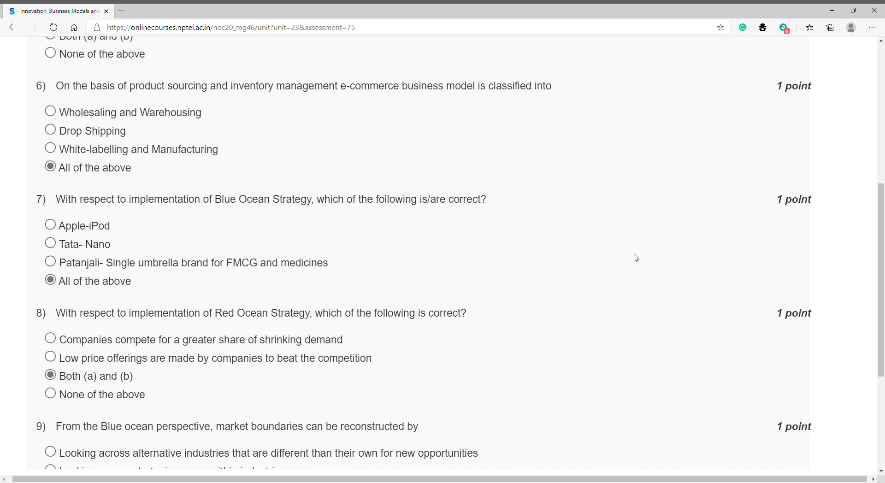
pyautogui.scroll(-3)
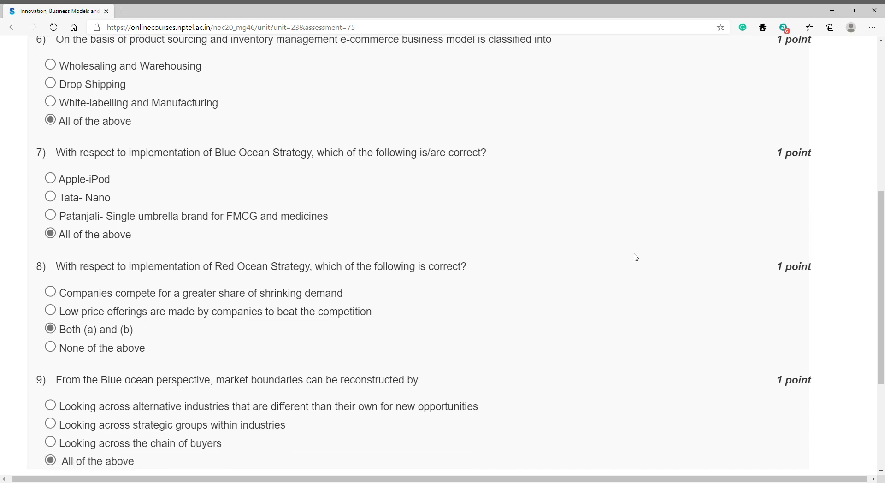
pyautogui.scroll(-3)
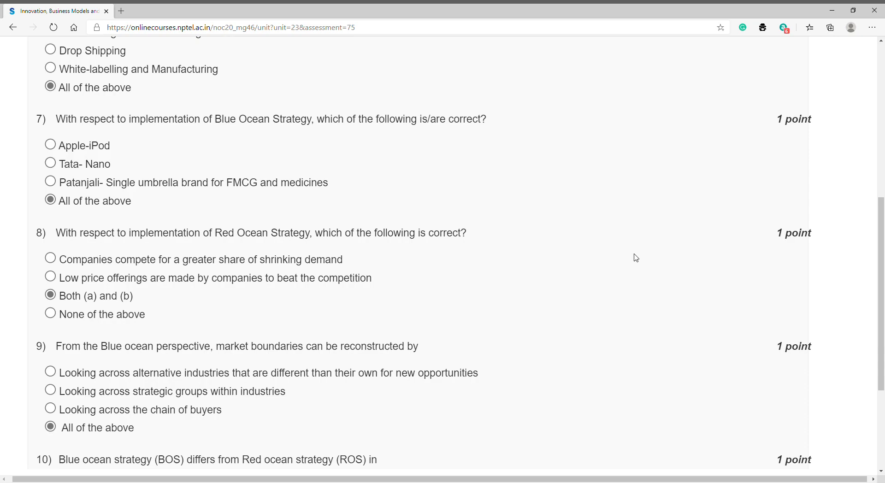
pyautogui.scroll(-3)
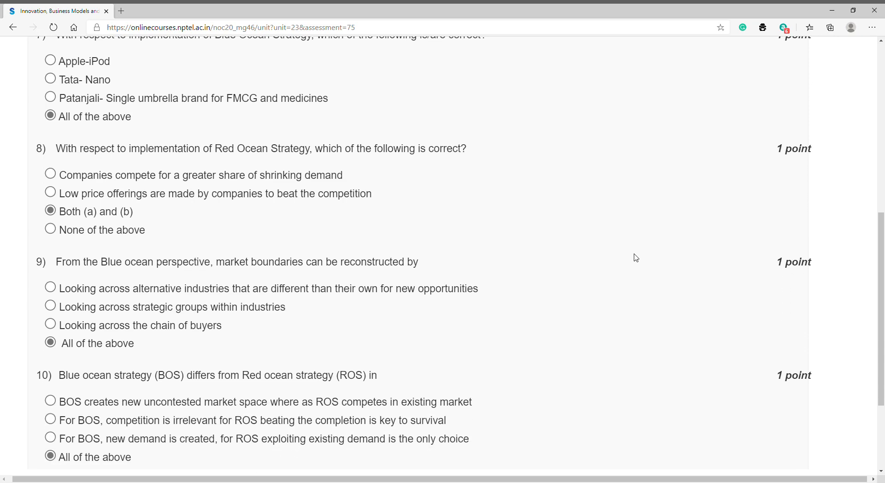
pyautogui.scroll(-3)
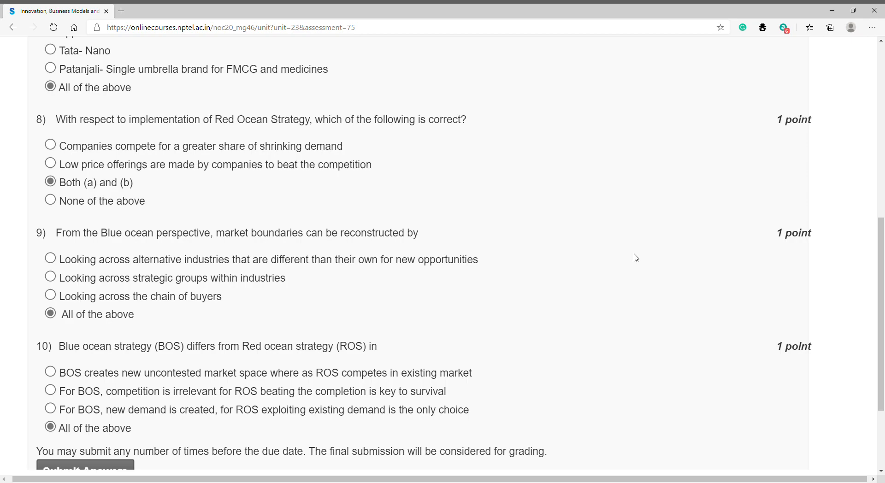
pyautogui.scroll(-3)
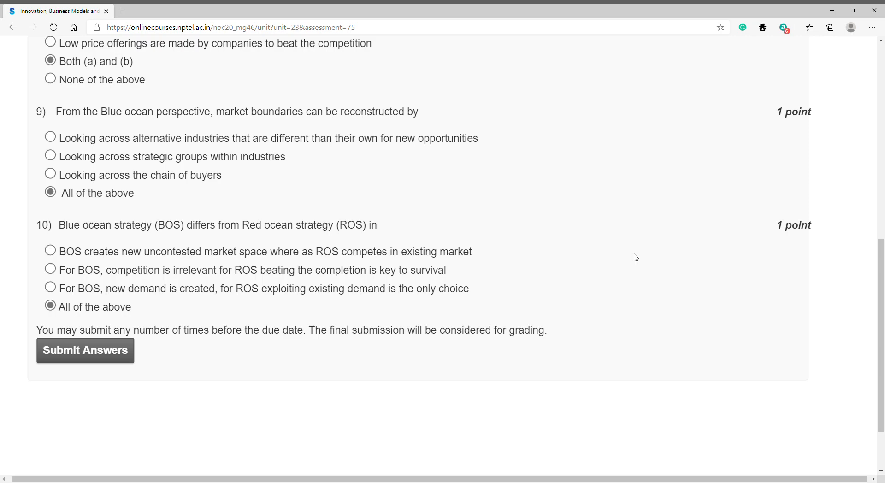
# Submit the ten Assignment 4 answers for grading and reach the thank-you confirmation
pyautogui.scroll(-3)
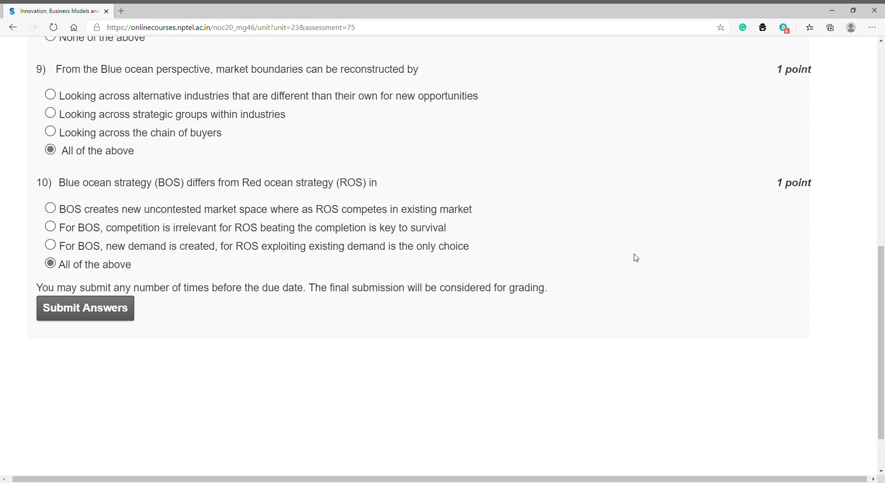
pyautogui.moveTo(397, 272)
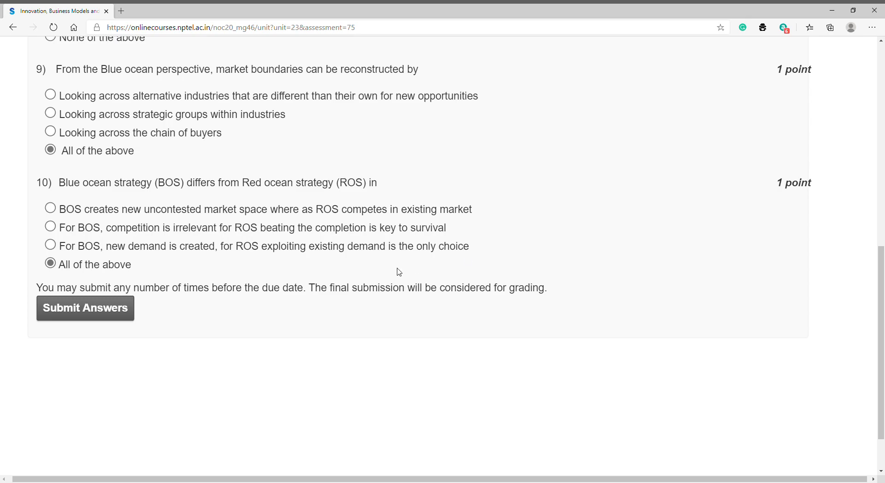
pyautogui.click(85, 308)
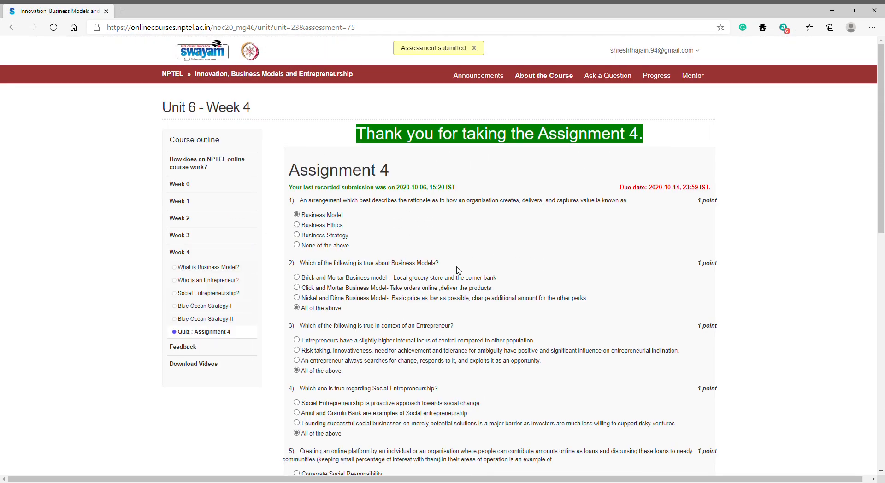
pyautogui.scroll(-3)
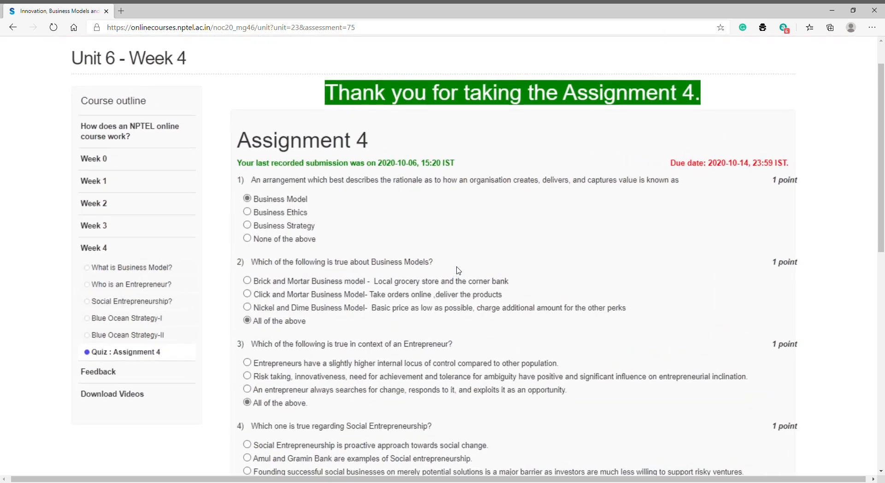